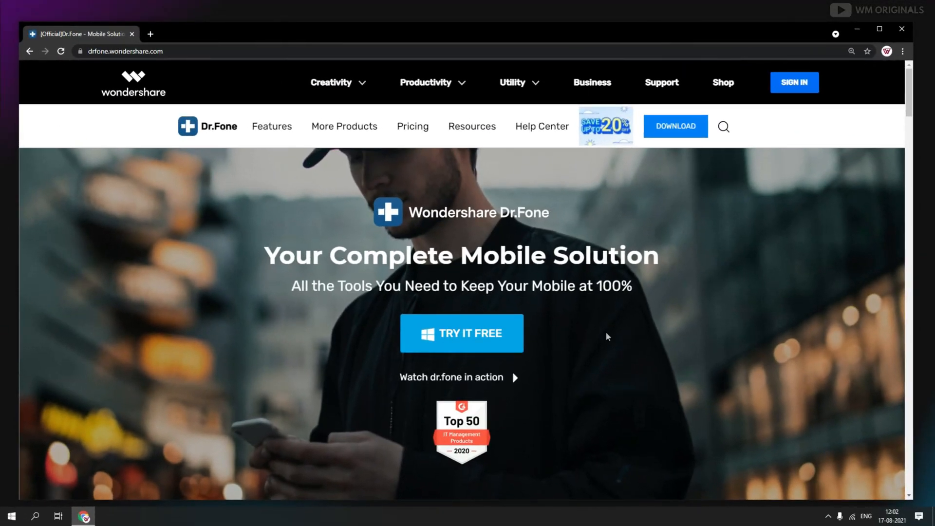
Scroll the homepage to the Dr.Fone Toolkit section and review each tool down to Data Eraser.
scroll(down, 3)
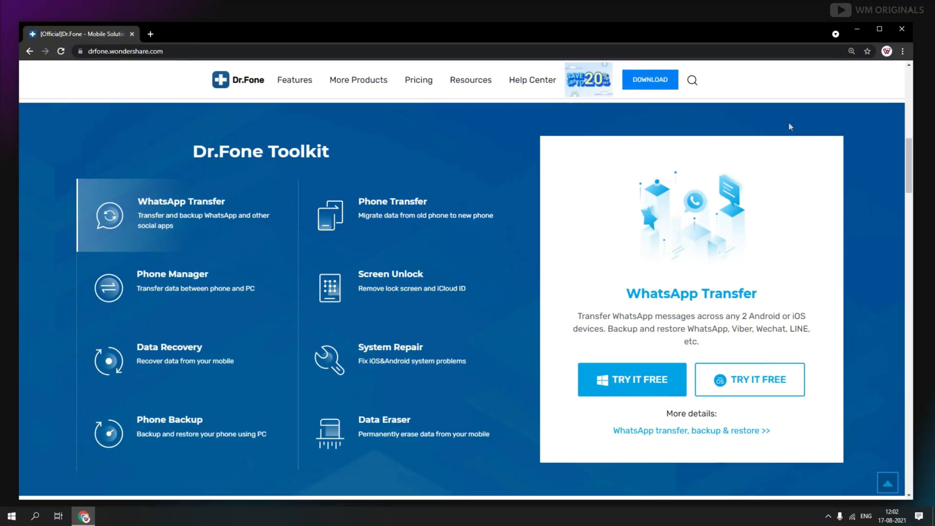
mouse_move(160, 168)
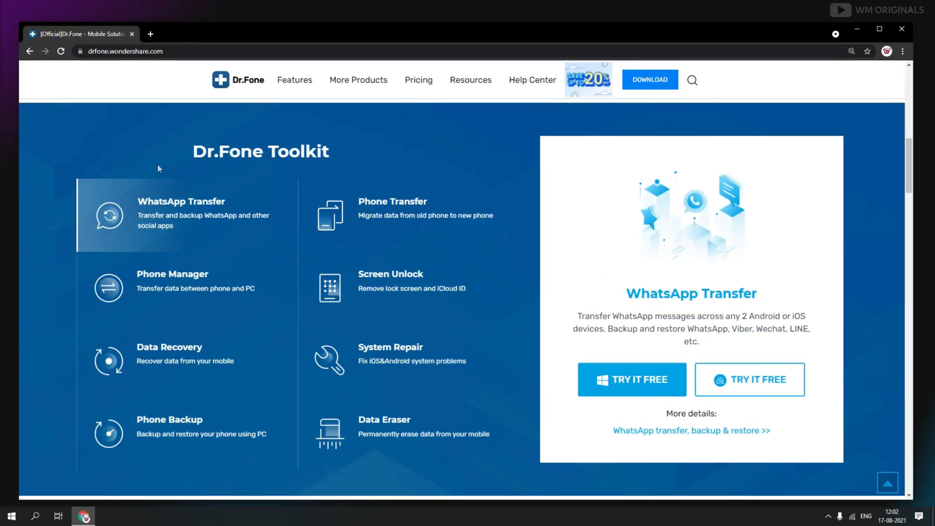
mouse_move(370, 206)
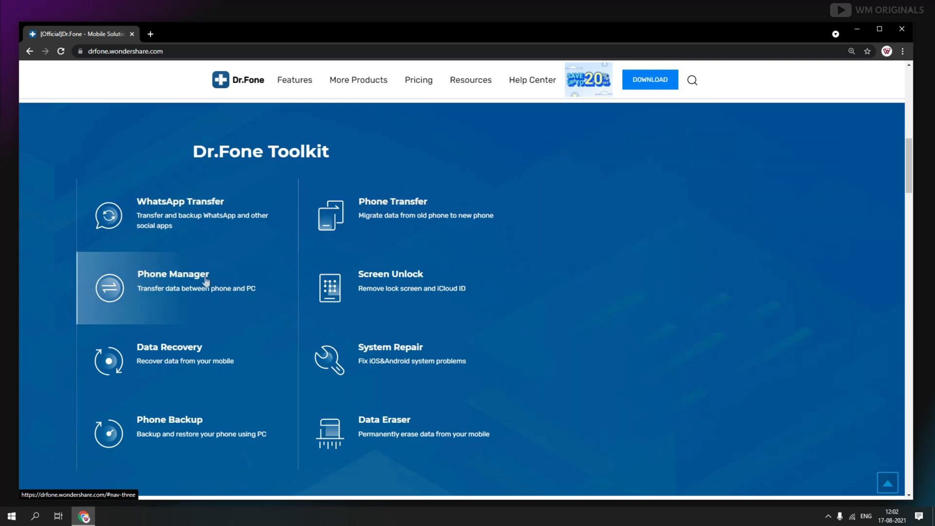
mouse_move(371, 284)
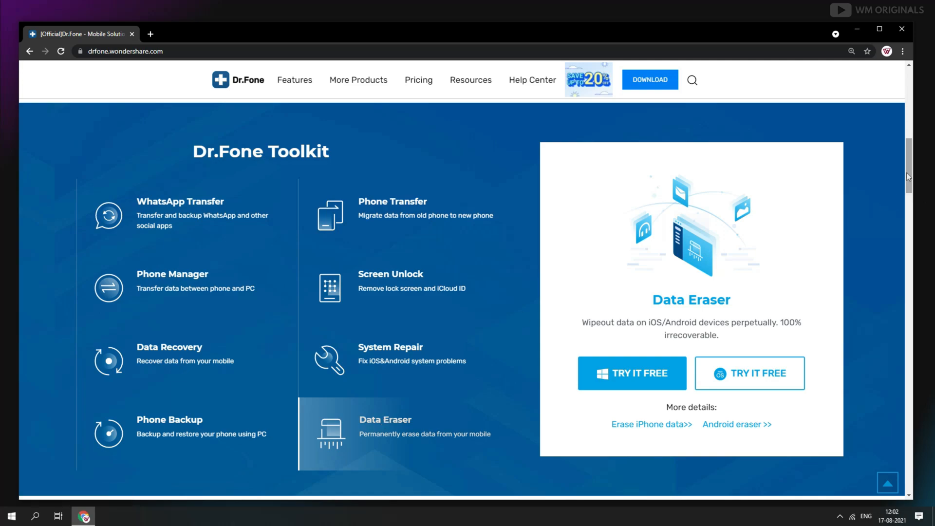
scroll(up, 3)
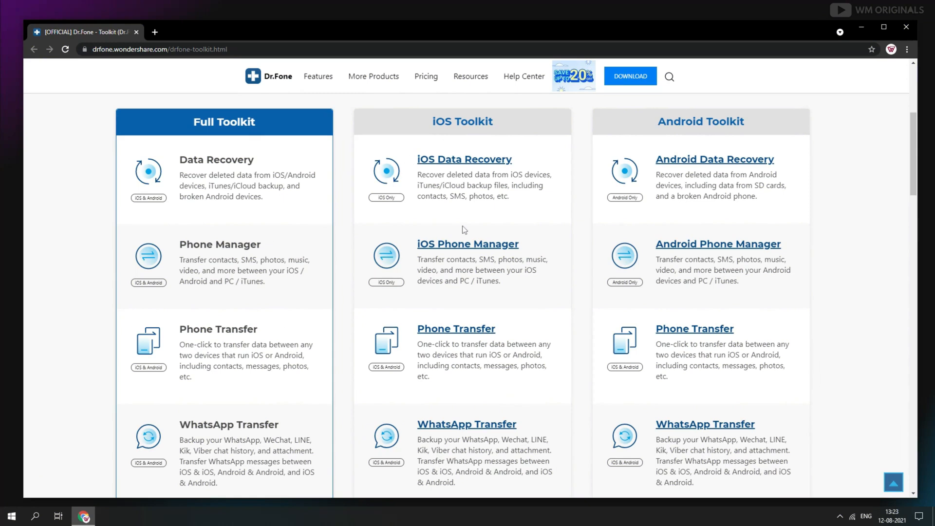
mouse_move(903, 170)
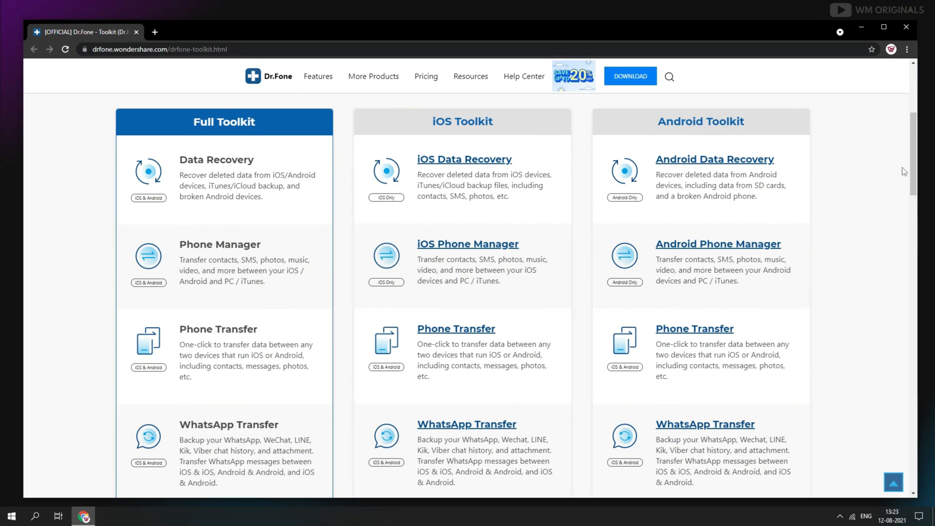
Scroll the toolkit comparison past Screen Unlock down to the System Repair tools.
scroll(down, 3)
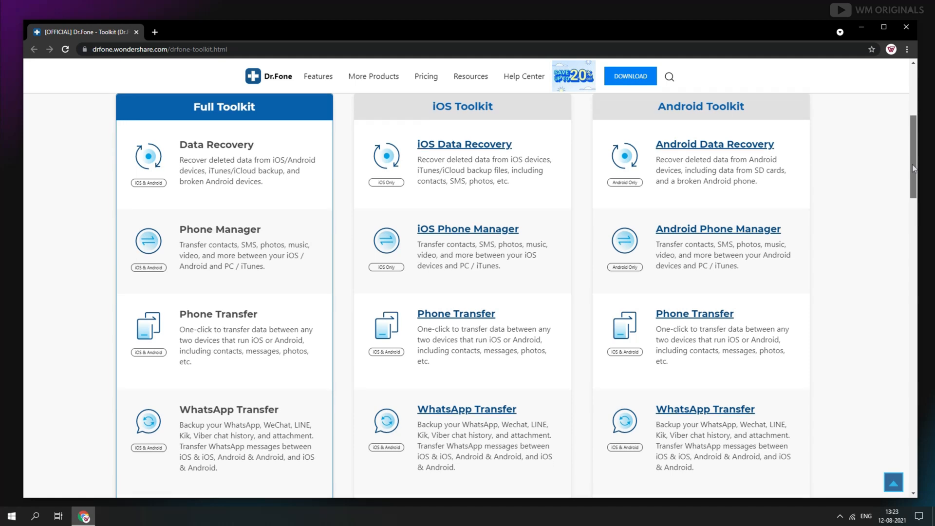
scroll(down, 3)
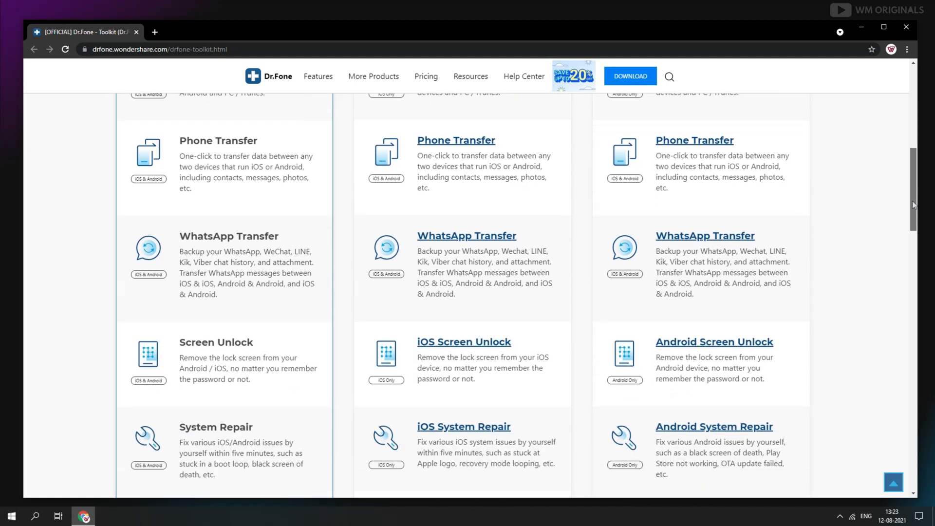
scroll(down, 3)
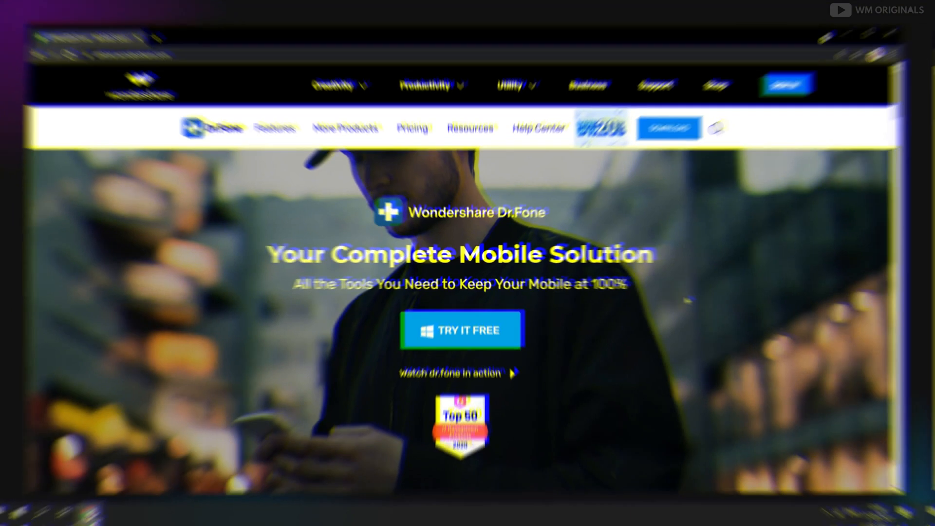
Download the free Dr.Fone Windows installer via Try It Free and run the drfone_setup exe.
click(446, 329)
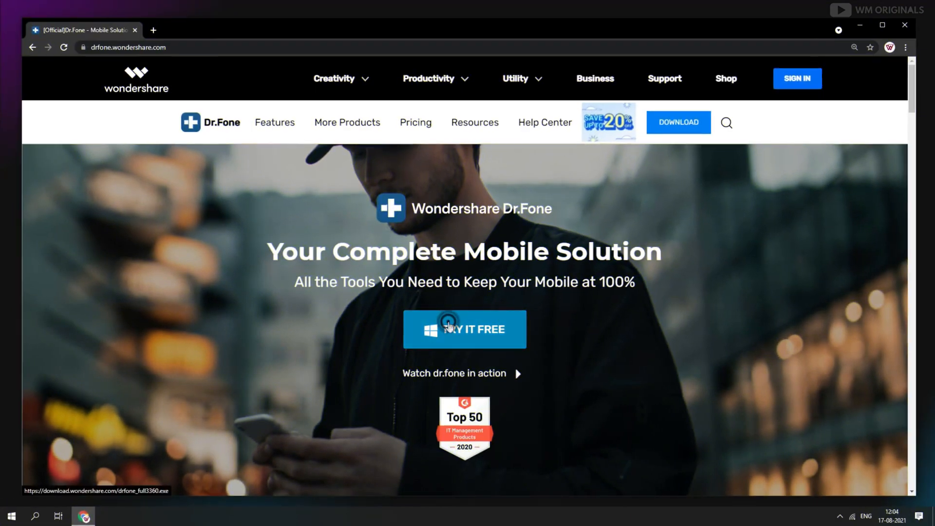
click(446, 319)
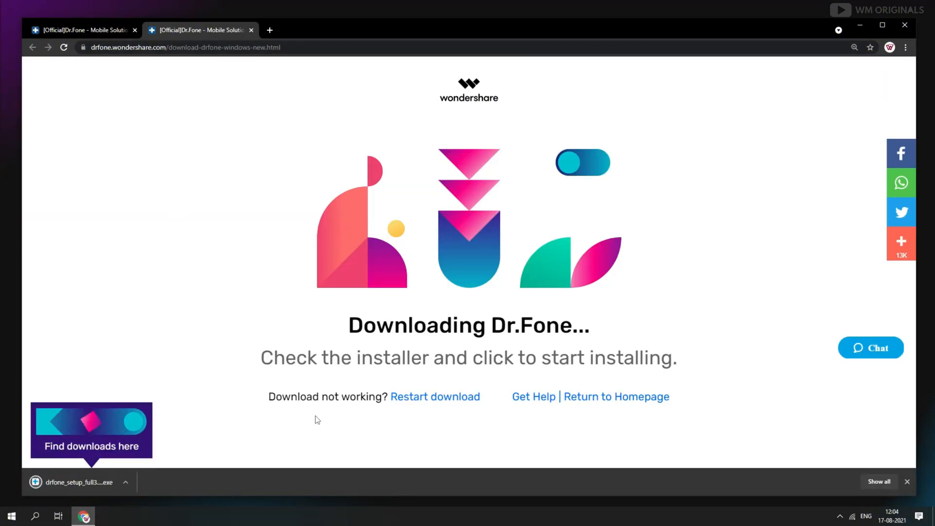
click(73, 482)
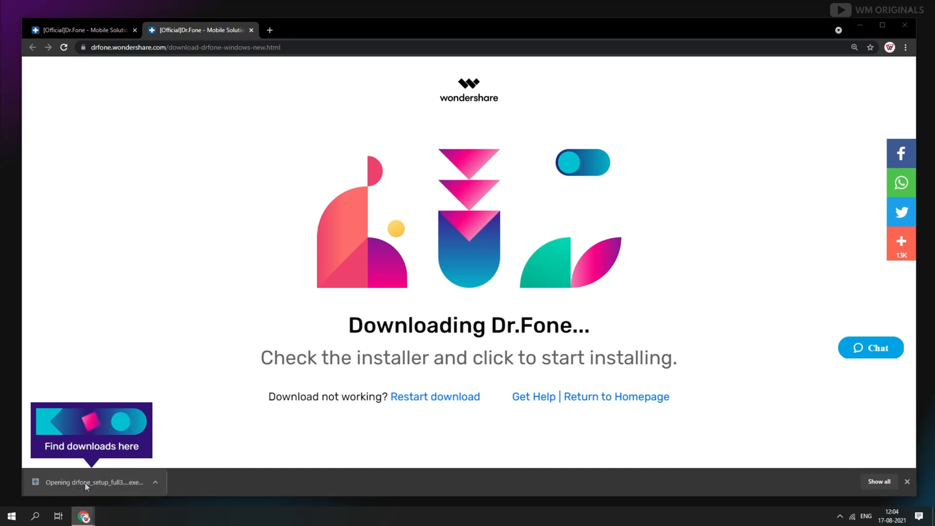
click(88, 482)
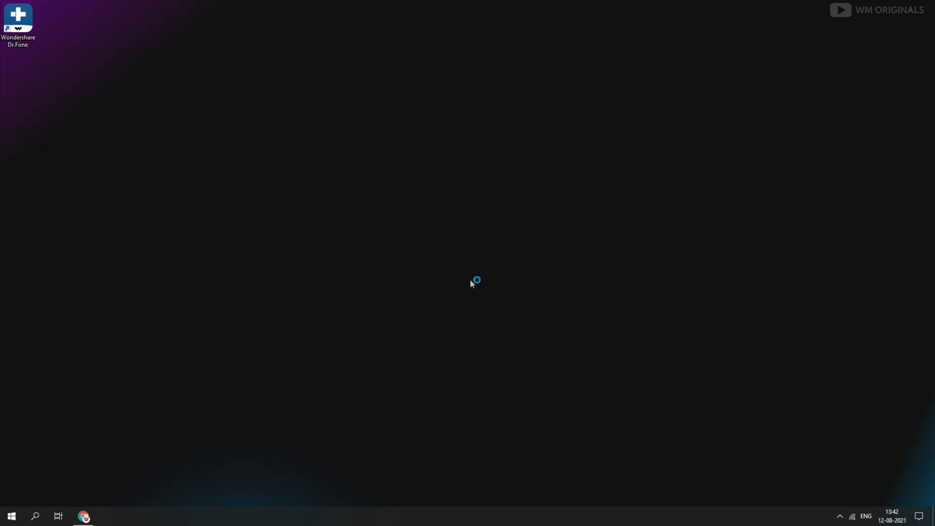
mouse_move(754, 351)
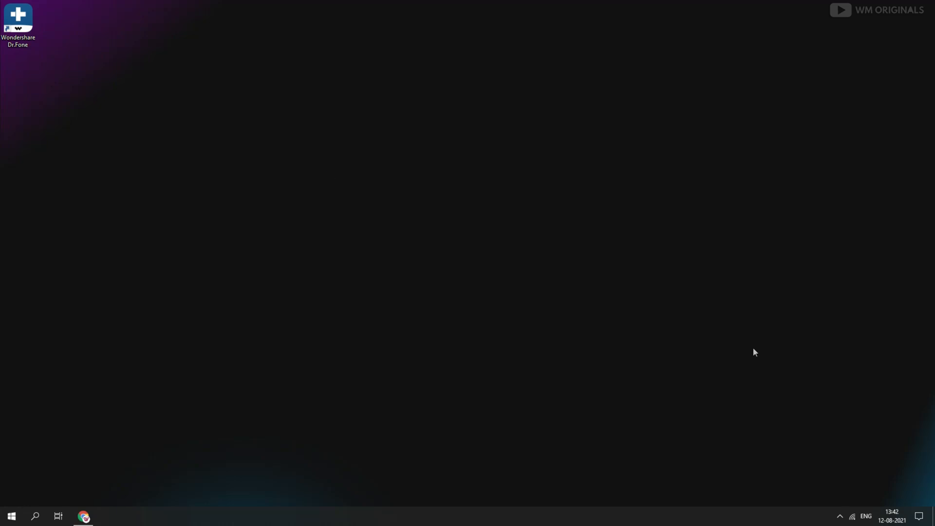
Launch Wondershare Dr.Fone from its desktop shortcut to reach the toolkit home screen.
double_click(19, 20)
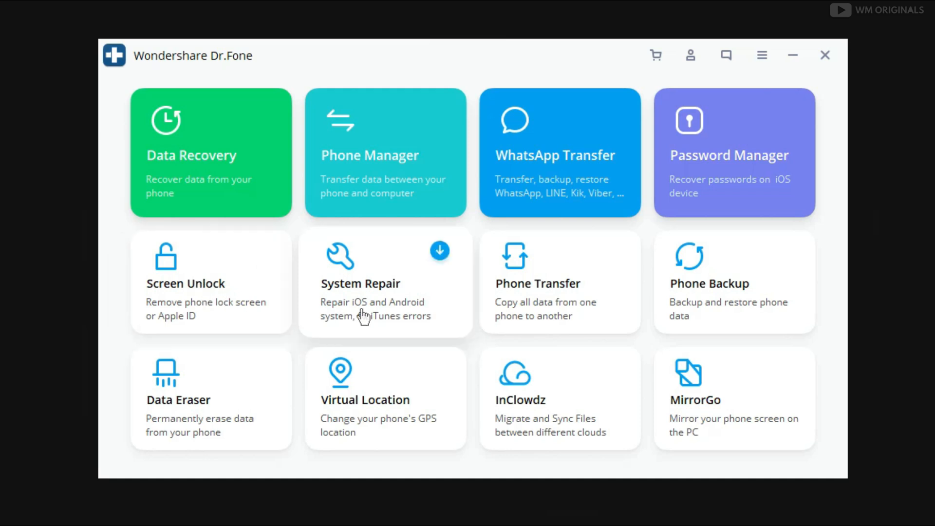
mouse_move(567, 316)
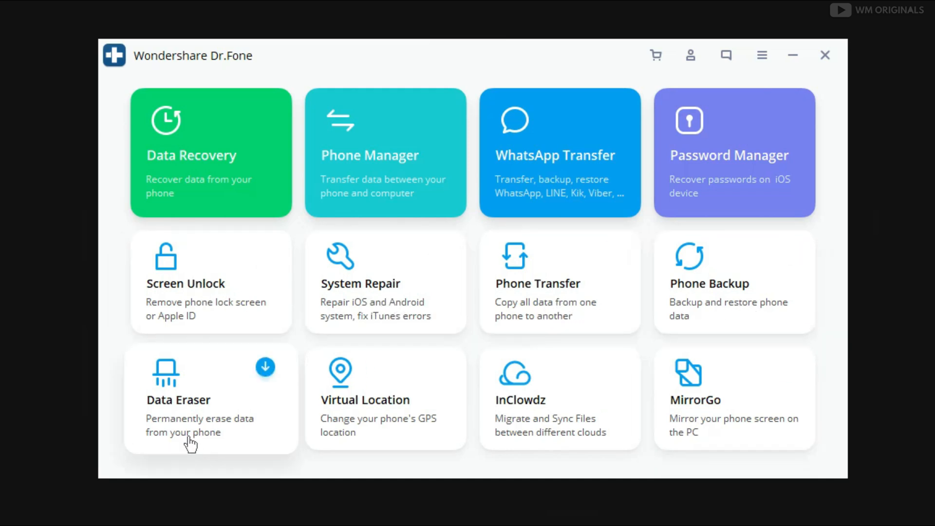
mouse_move(377, 429)
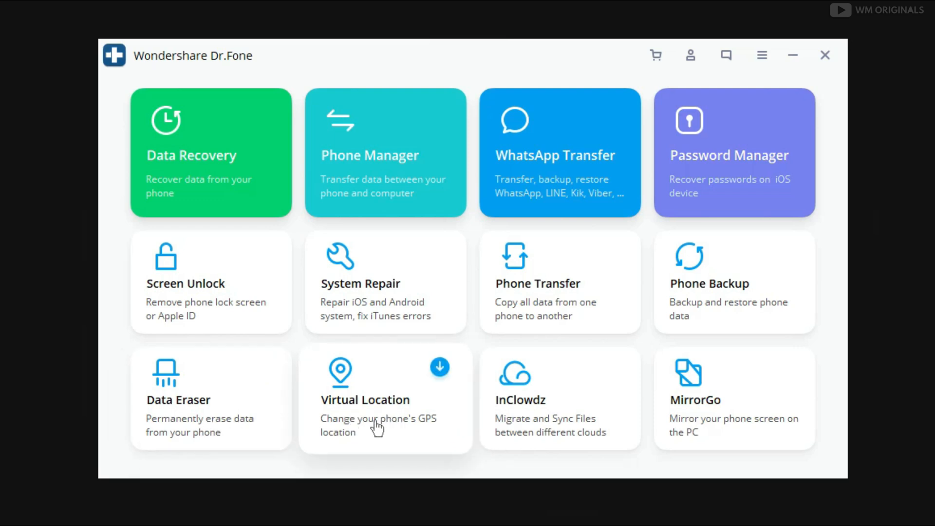
mouse_move(734, 427)
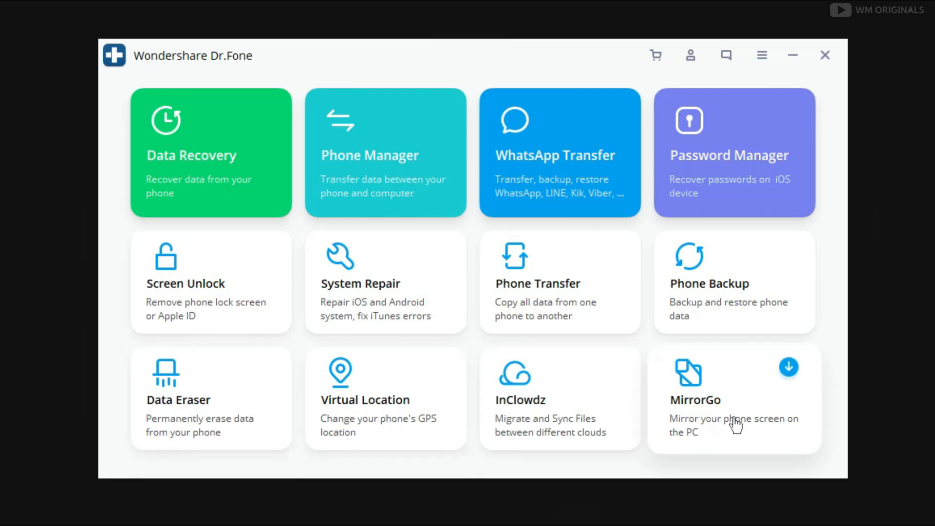
mouse_move(742, 431)
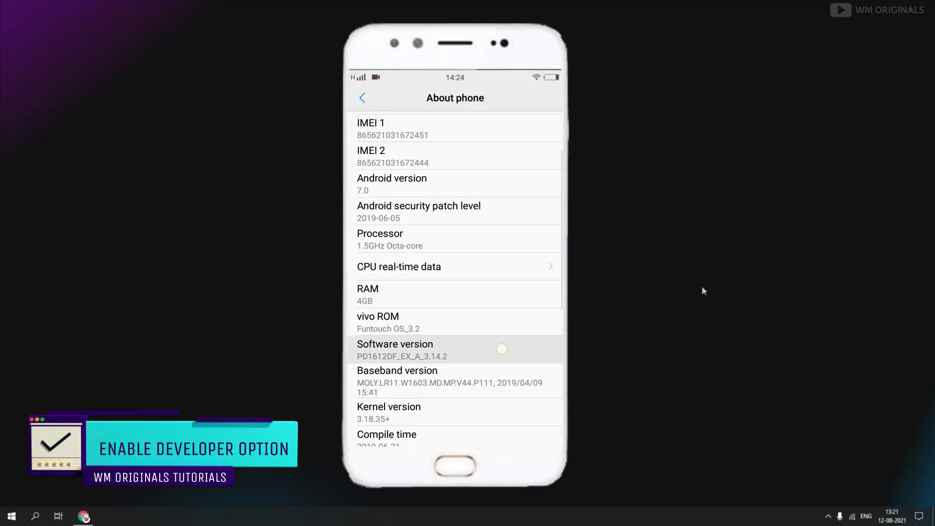
Tap Software version in About phone repeatedly to unlock Developer options.
click(395, 349)
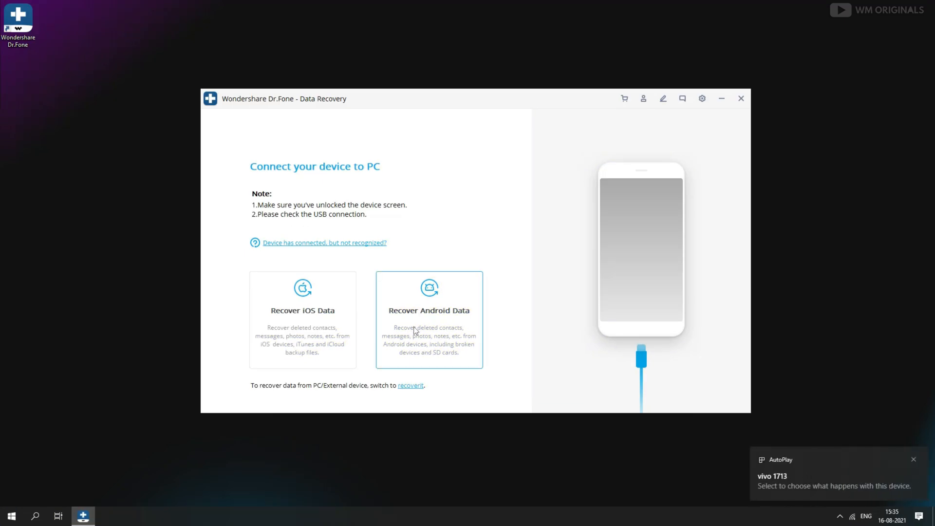
Choose Recover Android Data and clear all file-type checkboxes.
click(428, 319)
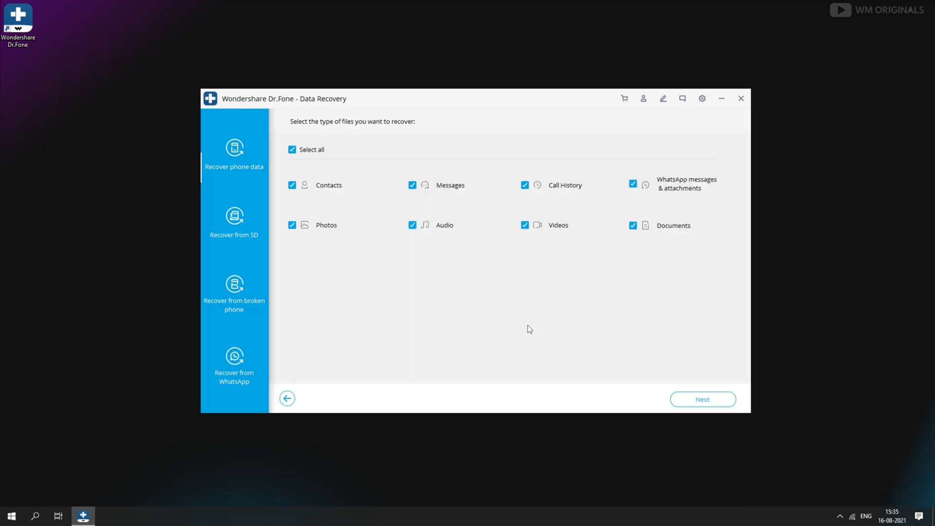
mouse_move(333, 204)
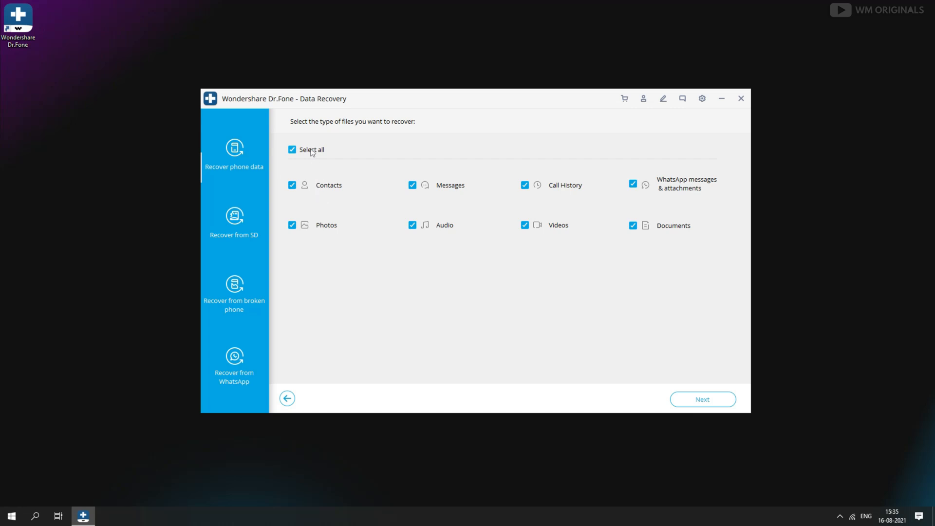
mouse_move(450, 199)
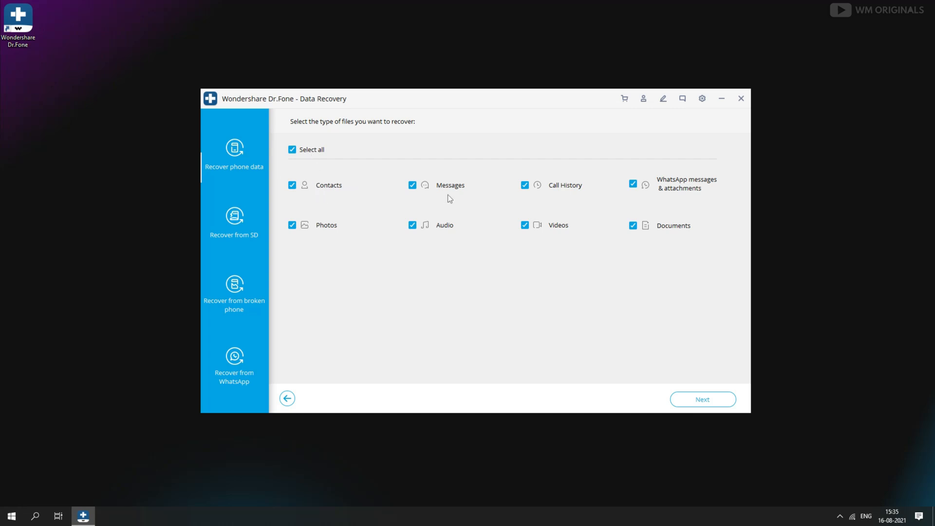
mouse_move(626, 182)
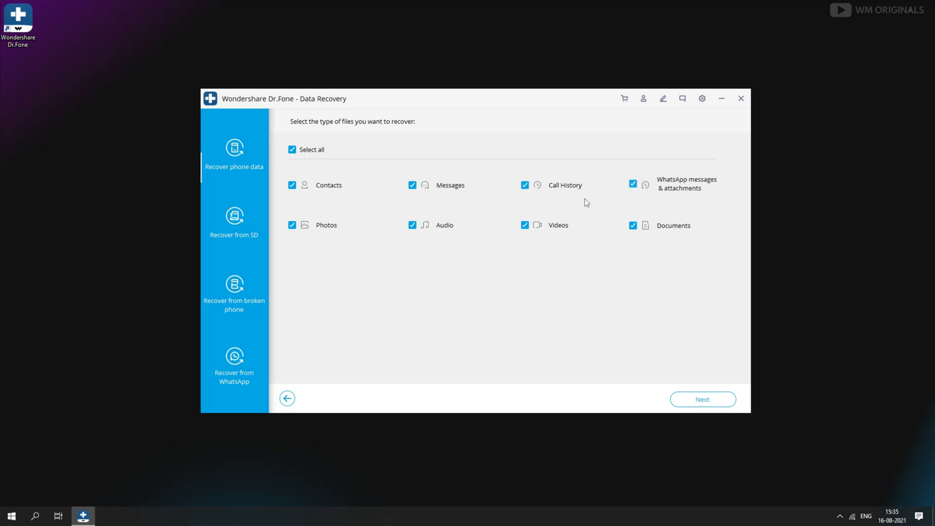
mouse_move(438, 251)
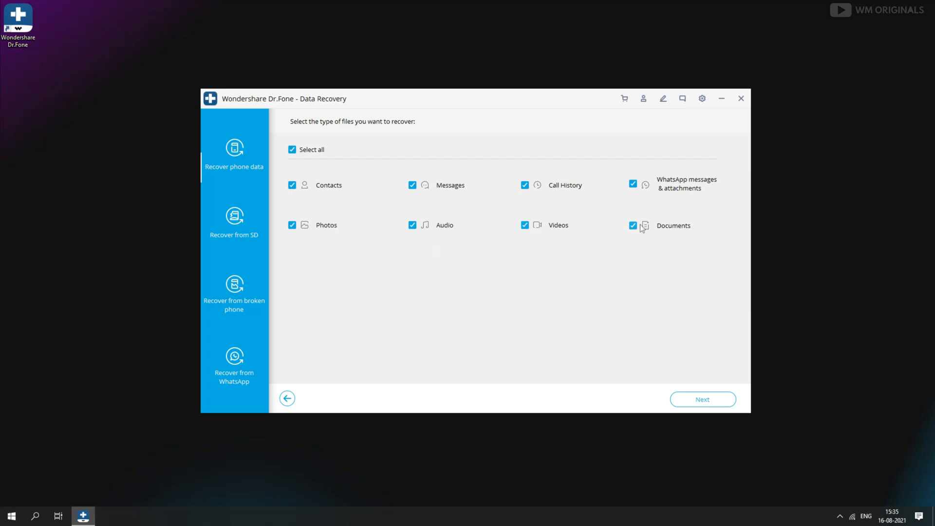
click(291, 150)
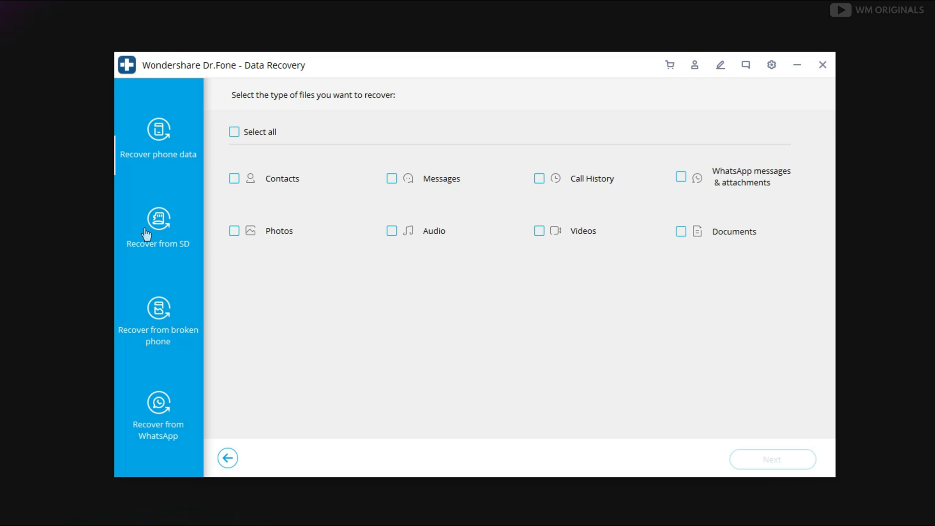
Visit the SD card and broken-phone recovery modes, ending on WhatsApp recovery.
click(158, 226)
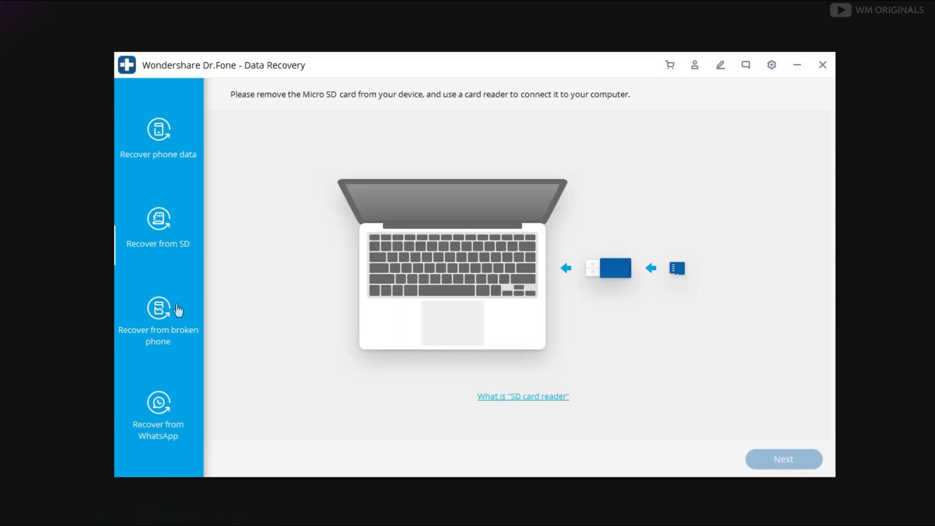
click(158, 308)
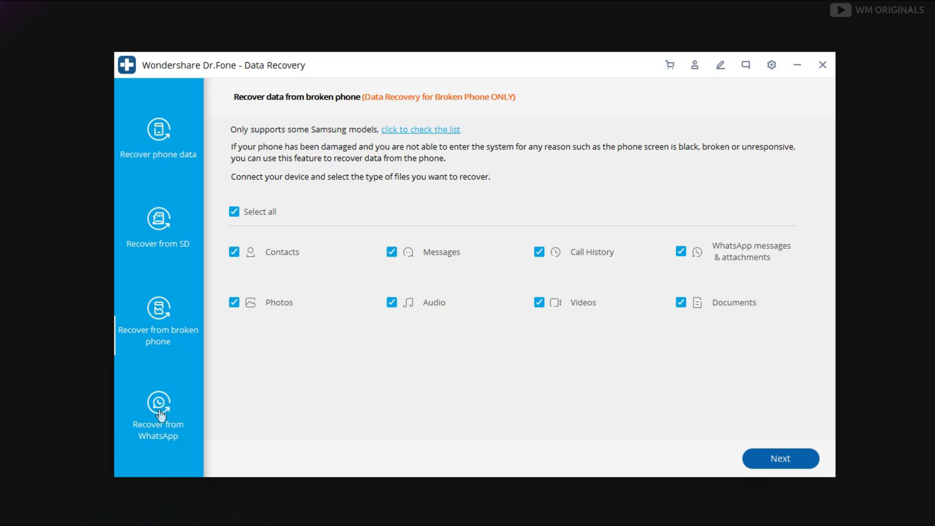
click(780, 458)
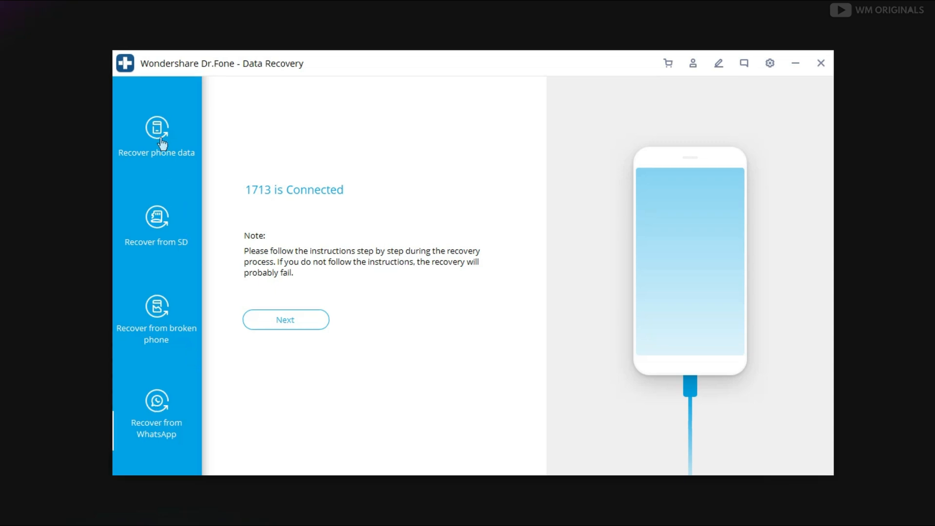
click(285, 320)
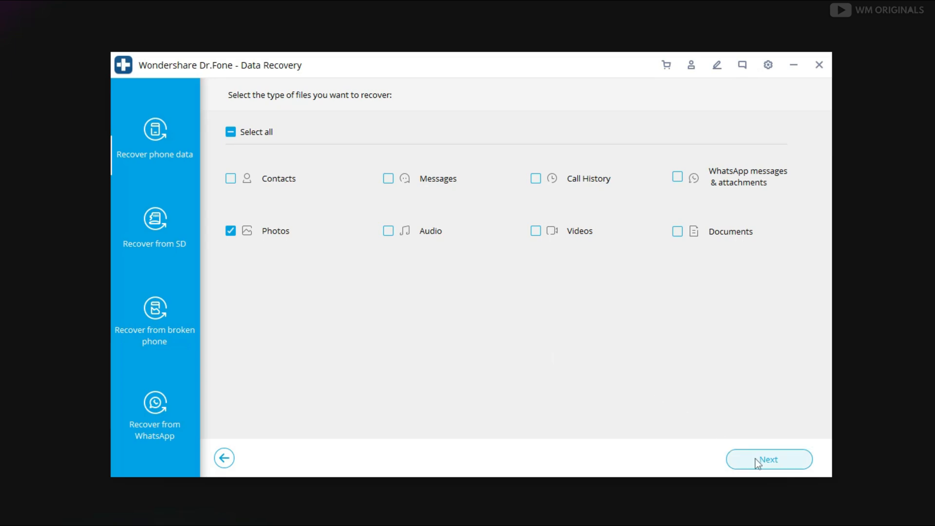
click(769, 460)
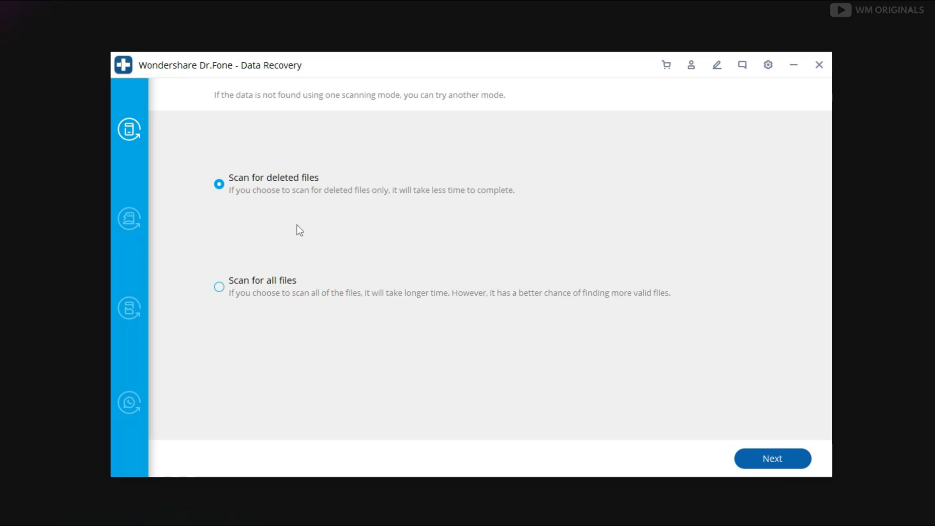
click(293, 196)
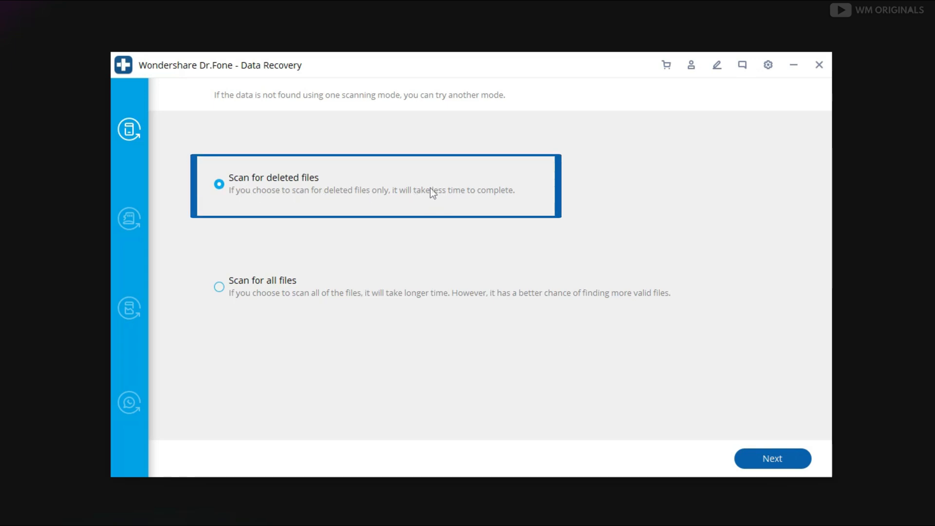
mouse_move(252, 201)
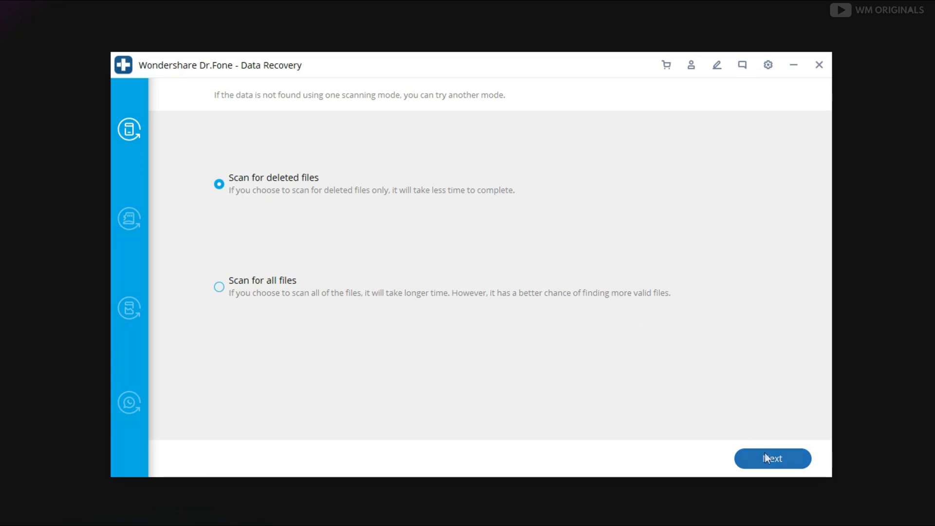
click(772, 457)
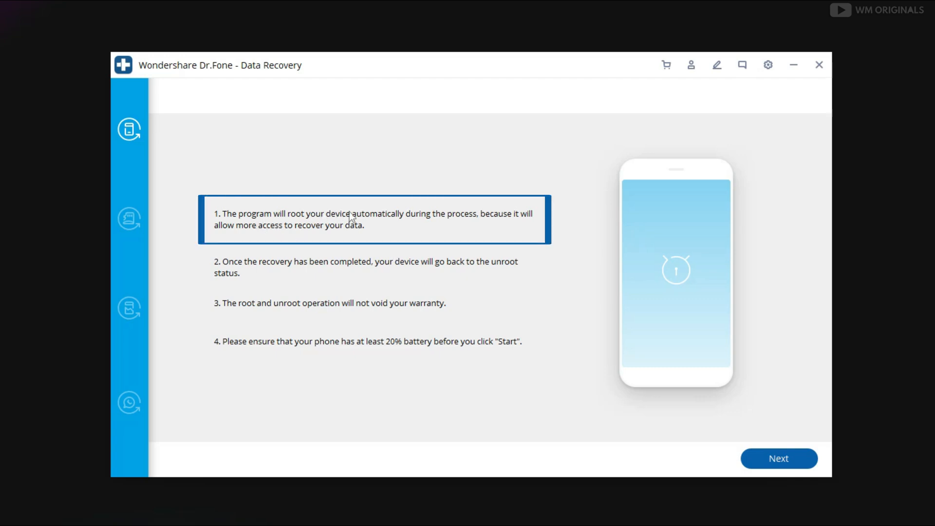
mouse_move(493, 228)
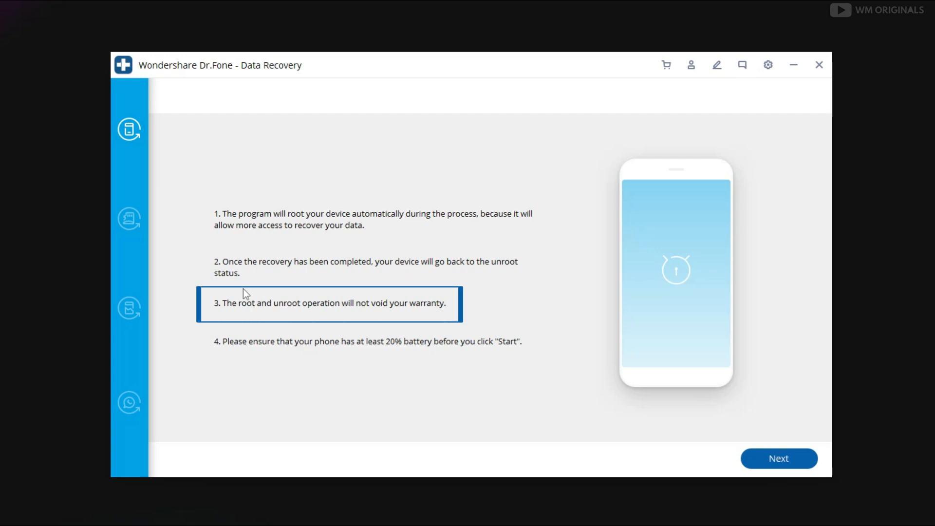
mouse_move(322, 313)
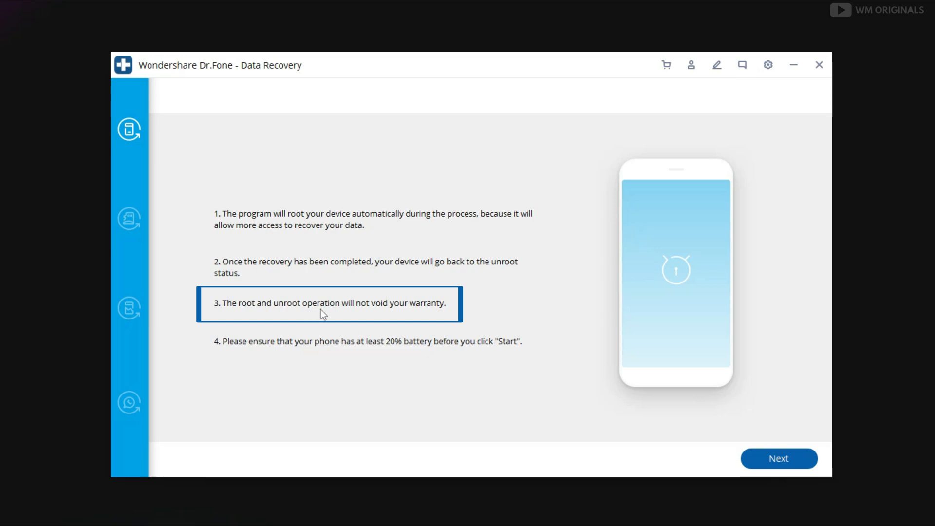
mouse_move(477, 312)
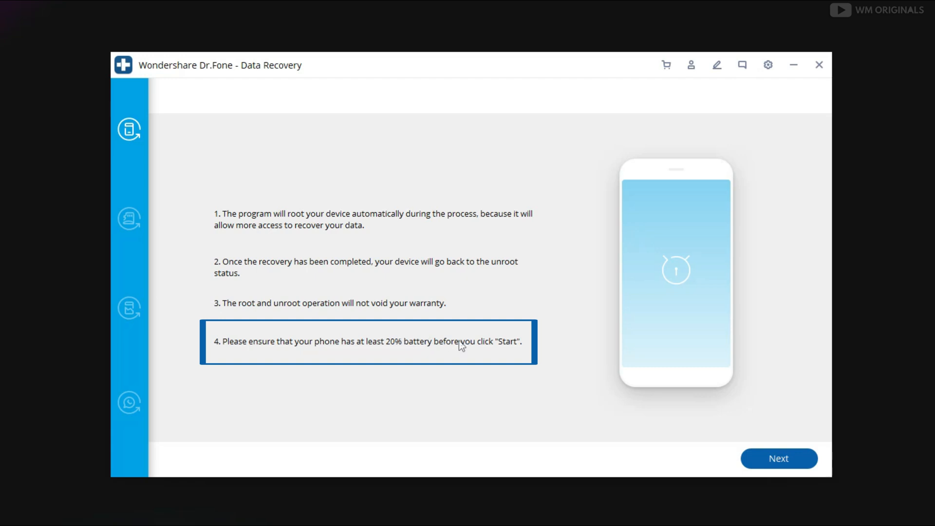
Accept the rooting notice and start scanning the phone for deleted files.
click(779, 458)
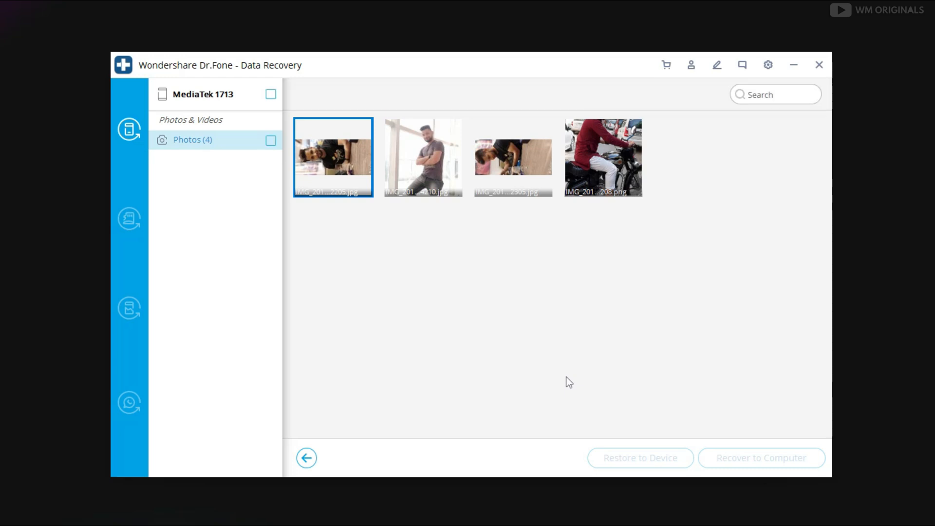
mouse_move(276, 169)
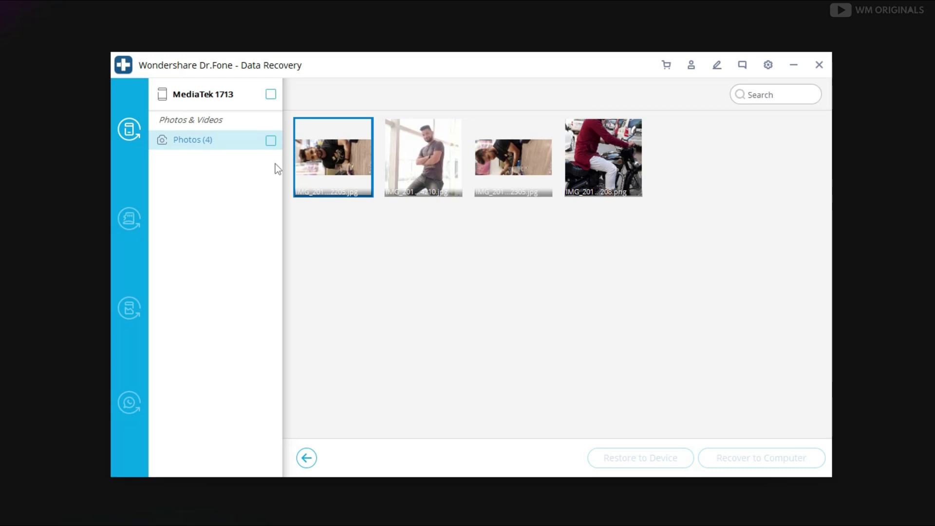
Tick Photos (4) to select all four recovered photos.
click(271, 140)
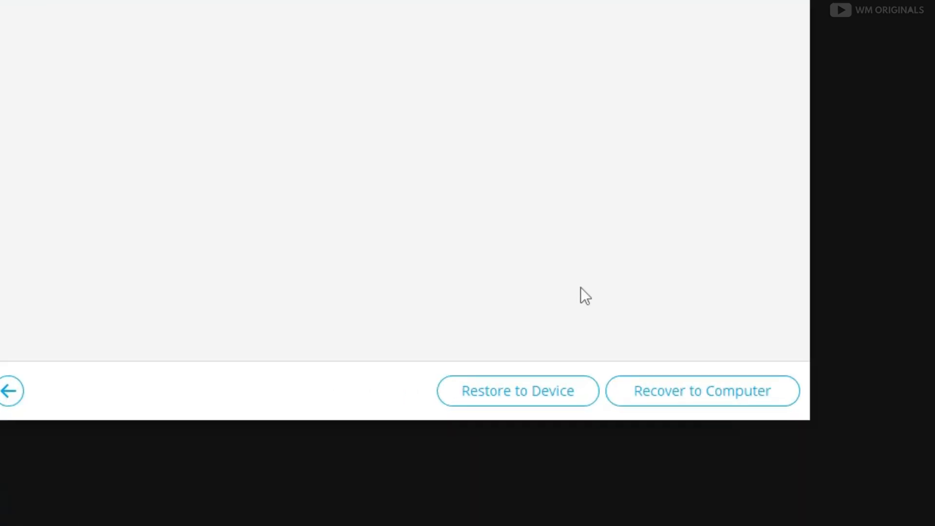
mouse_move(502, 414)
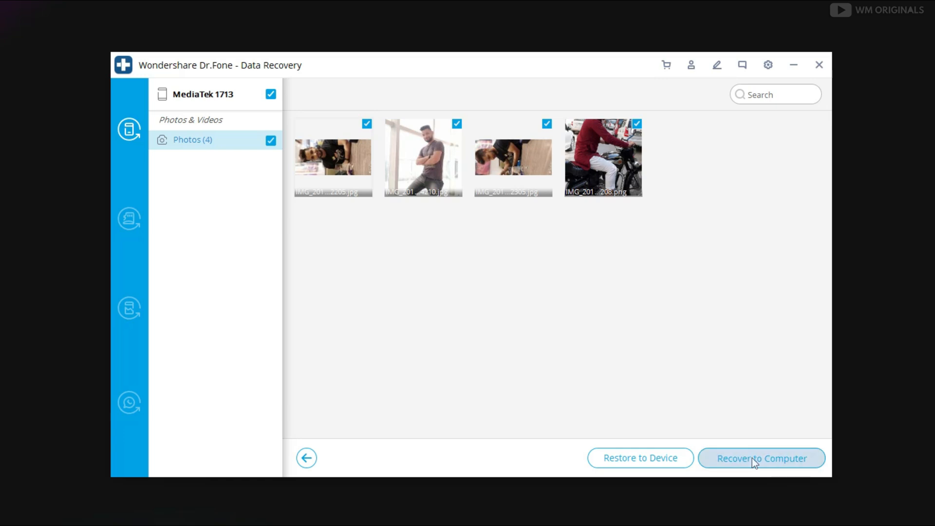
Recover the four checked photos to the computer, keeping the Desktop export path.
click(762, 458)
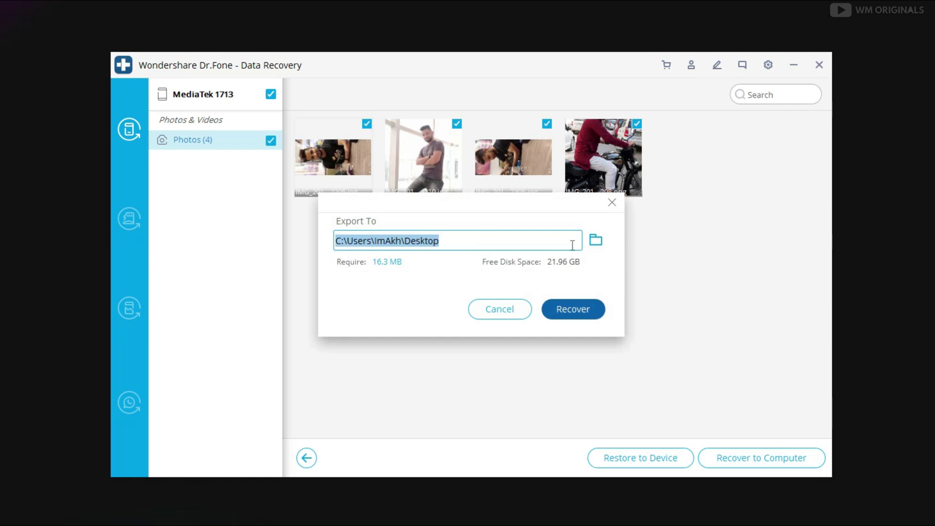
mouse_move(379, 274)
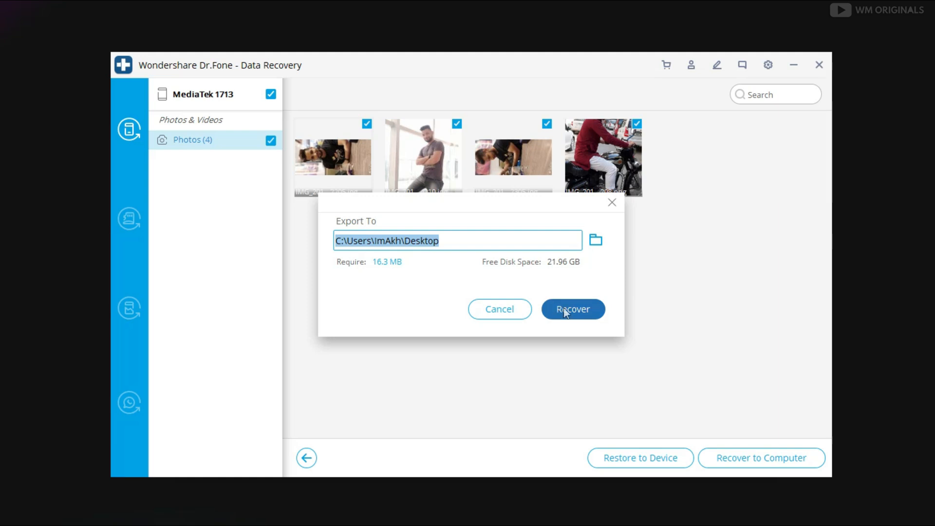
click(573, 309)
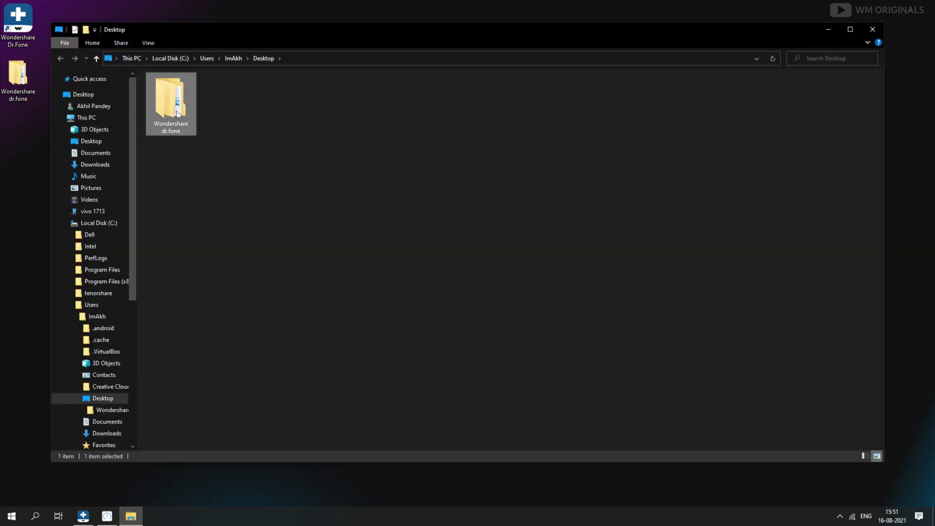
Browse into Wondershare dr.fone › MediaTek 1713 › Photos and view the four recovered photos.
double_click(171, 97)
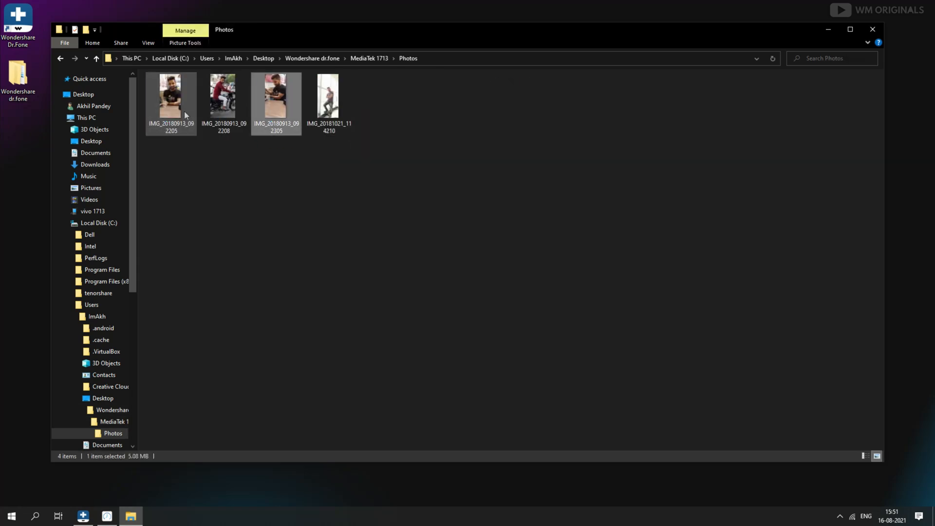
double_click(171, 96)
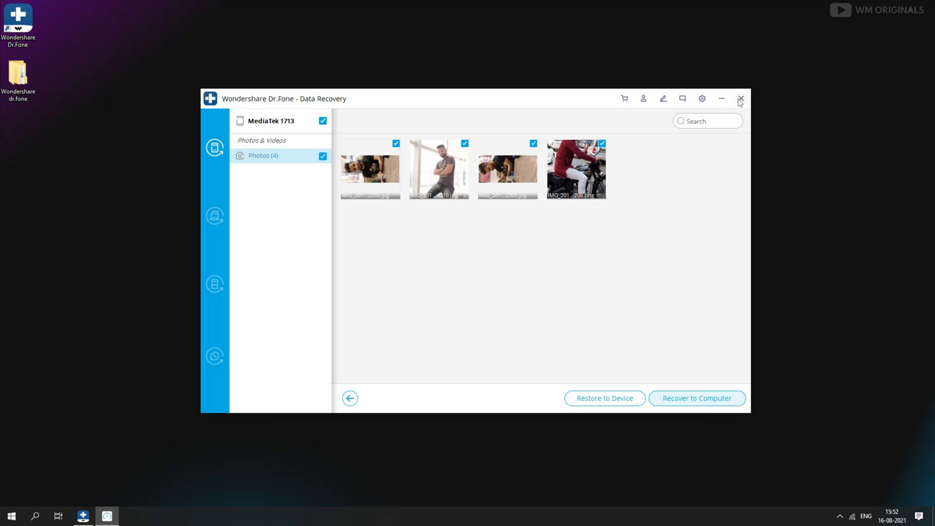
Exit the scan results, confirm the discard warning with OK, and close Dr.Fone's home window.
click(740, 99)
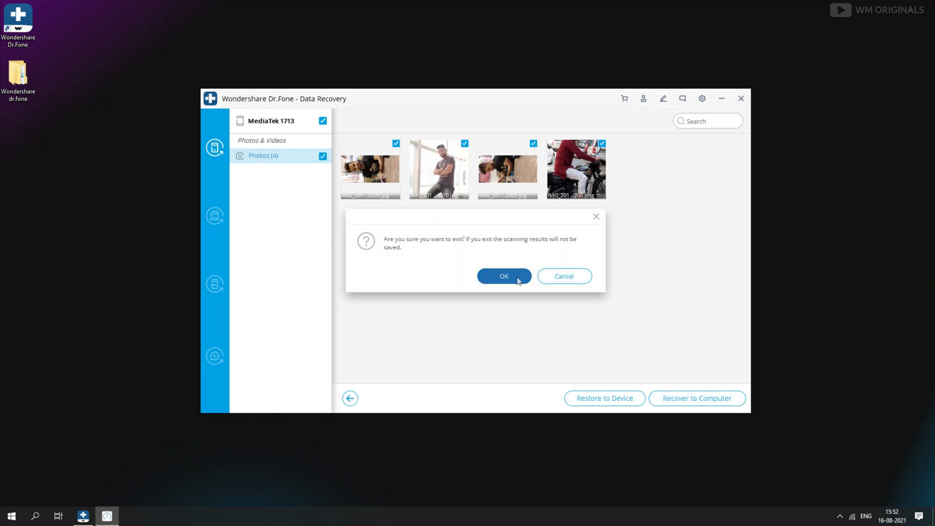
click(504, 276)
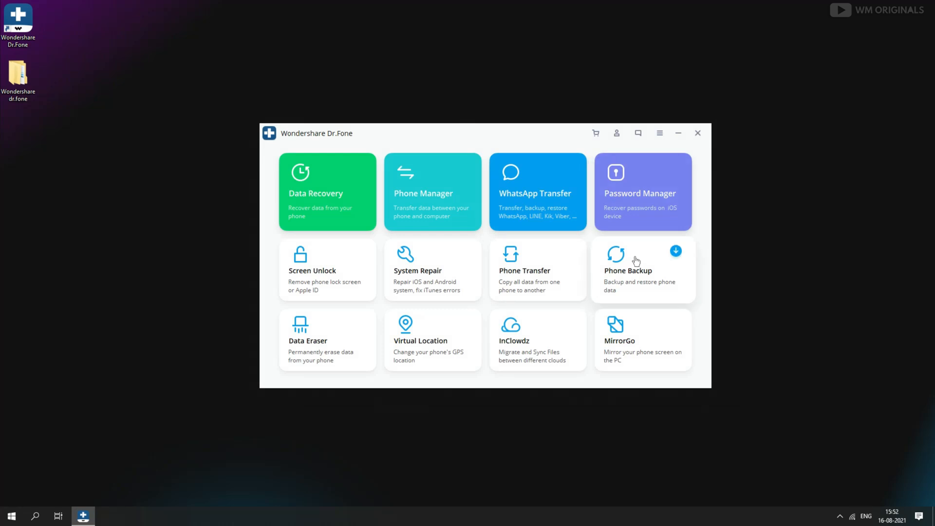
mouse_move(487, 203)
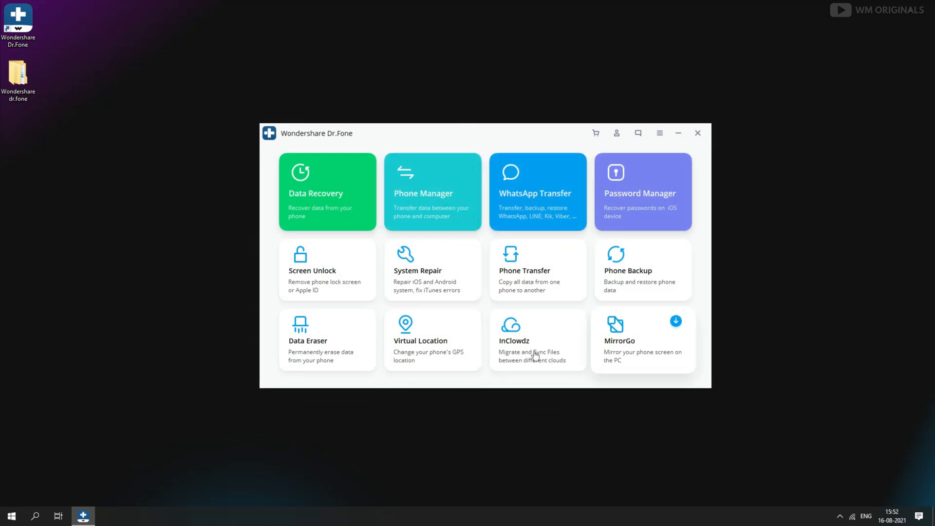
mouse_move(594, 354)
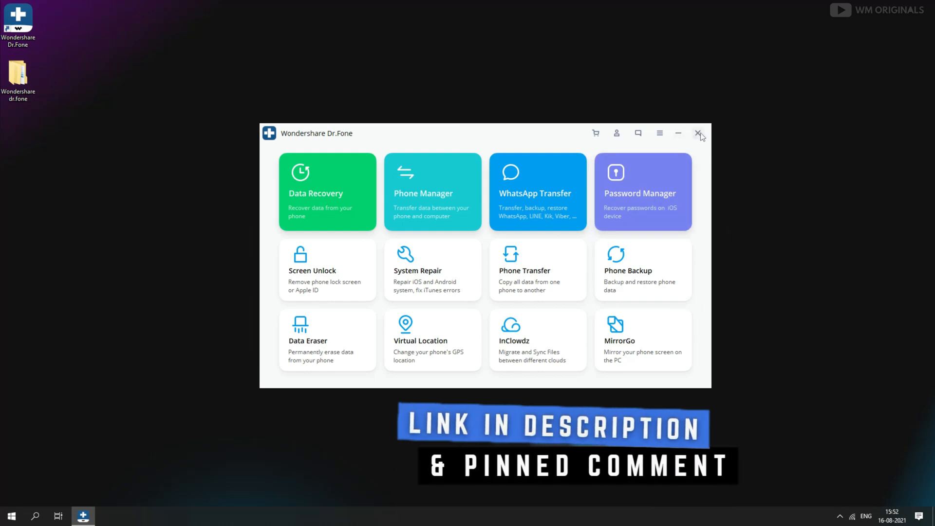
click(696, 133)
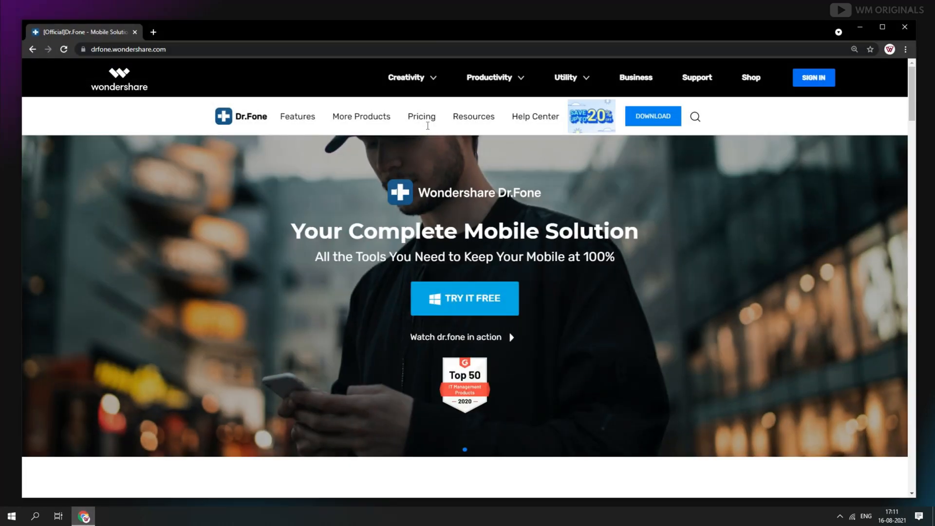
Show the Dr.Fone store's Windows prices for the toolkits and individual tools via Pricing.
click(422, 117)
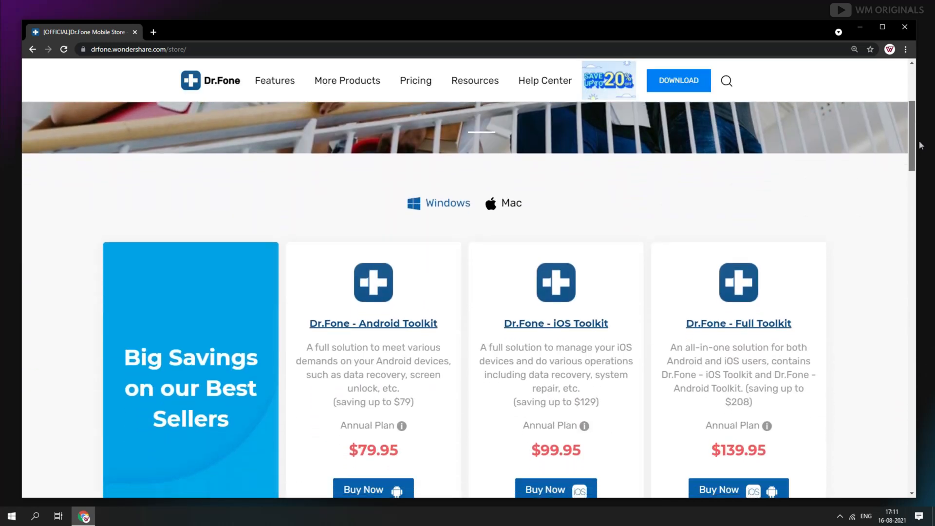
scroll(down, 3)
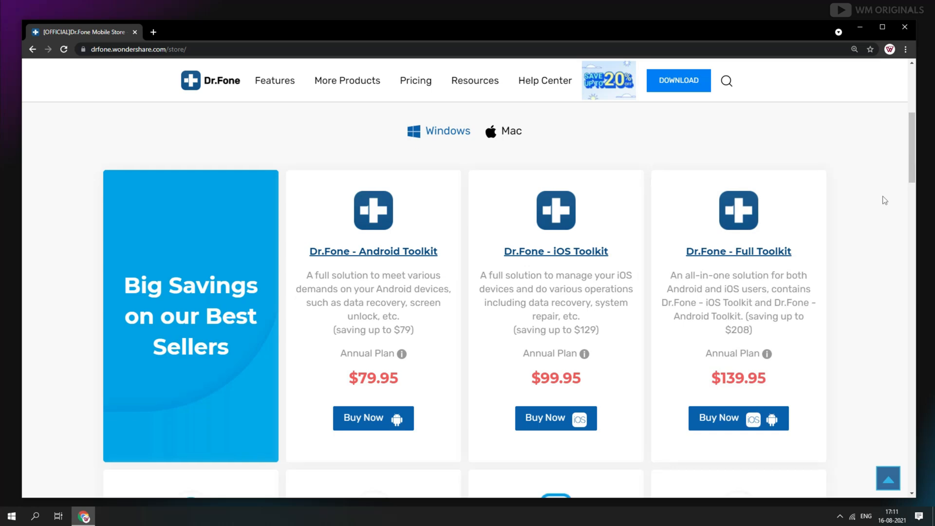
scroll(down, 3)
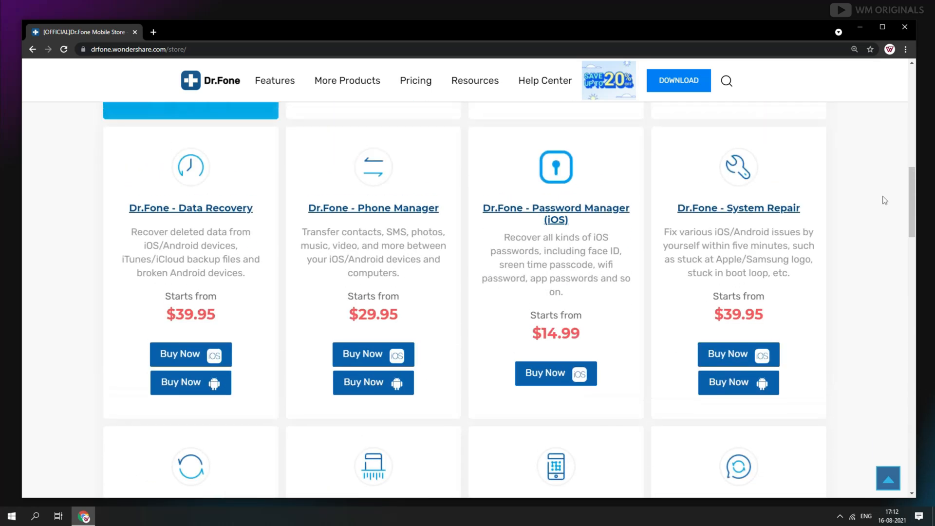
scroll(down, 3)
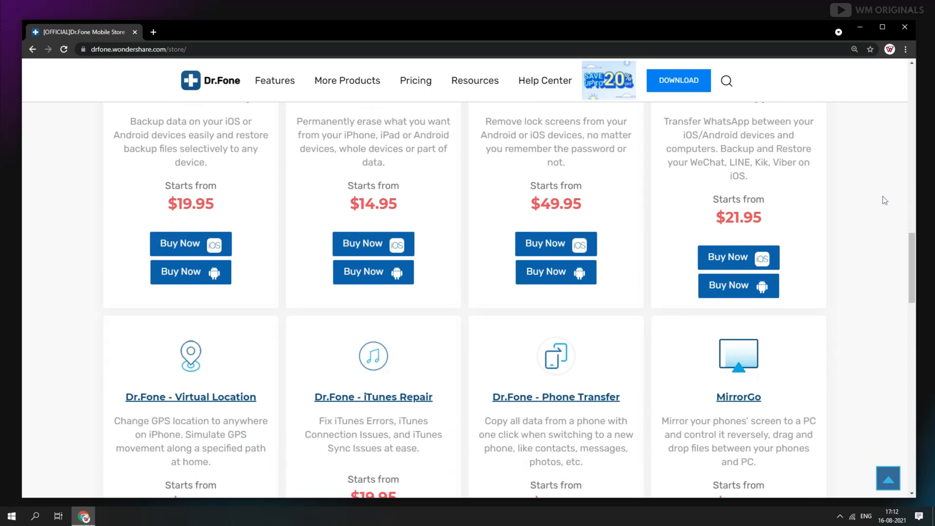
scroll(up, 3)
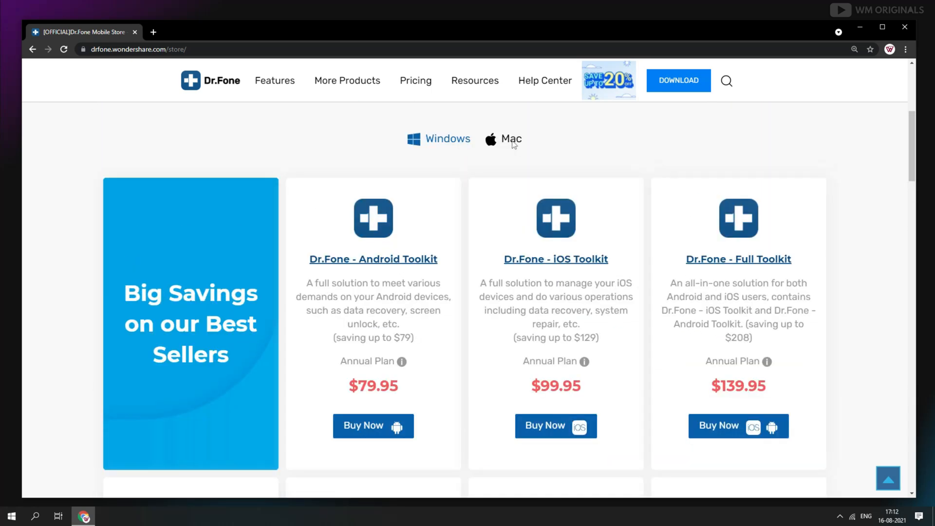
mouse_move(513, 146)
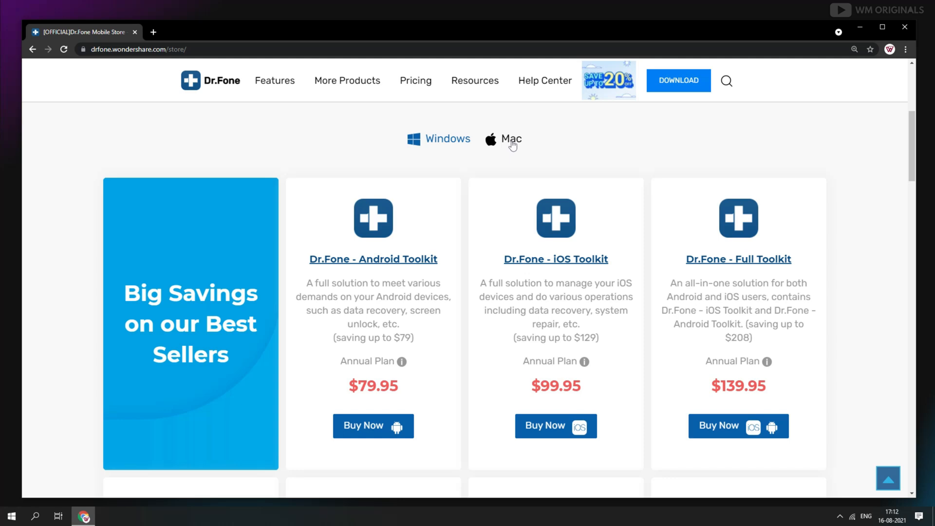
Switch the store to Mac prices, e.g. $59.95 Android Toolkit, then close Chrome.
click(510, 139)
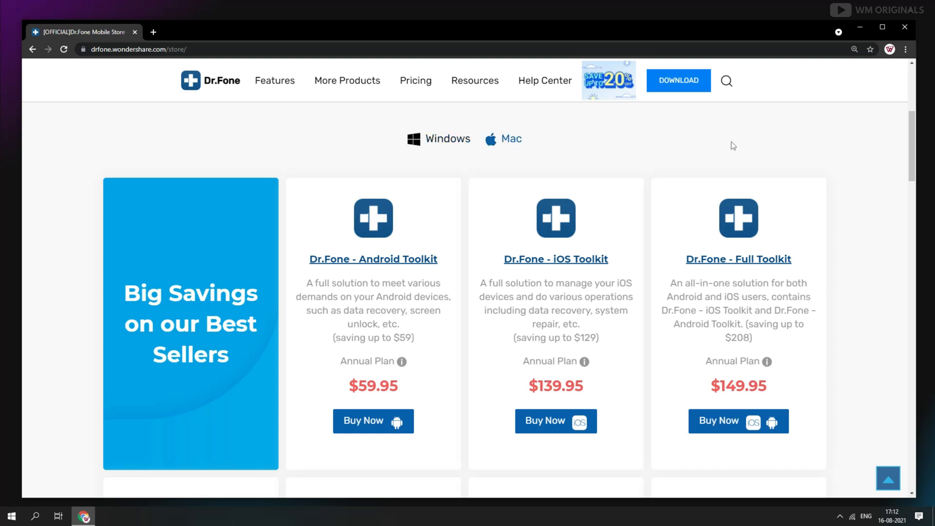
scroll(down, 3)
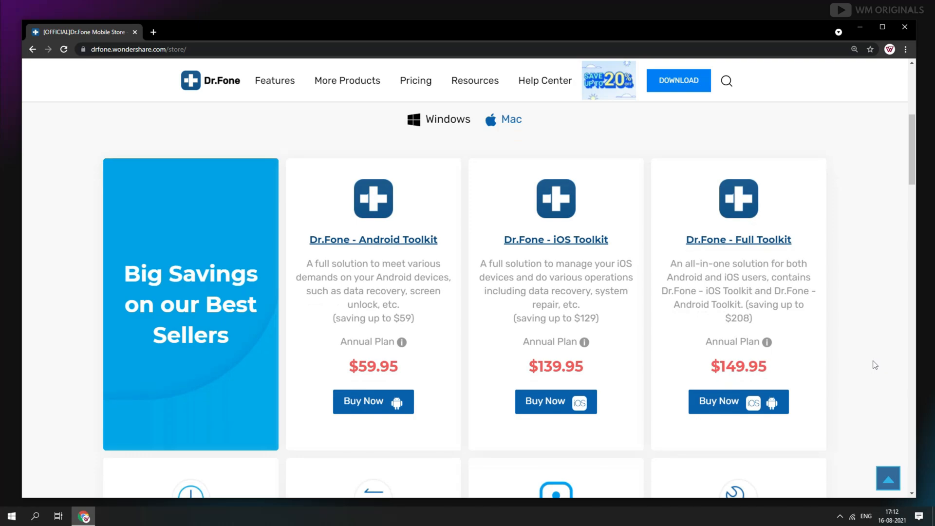
scroll(down, 3)
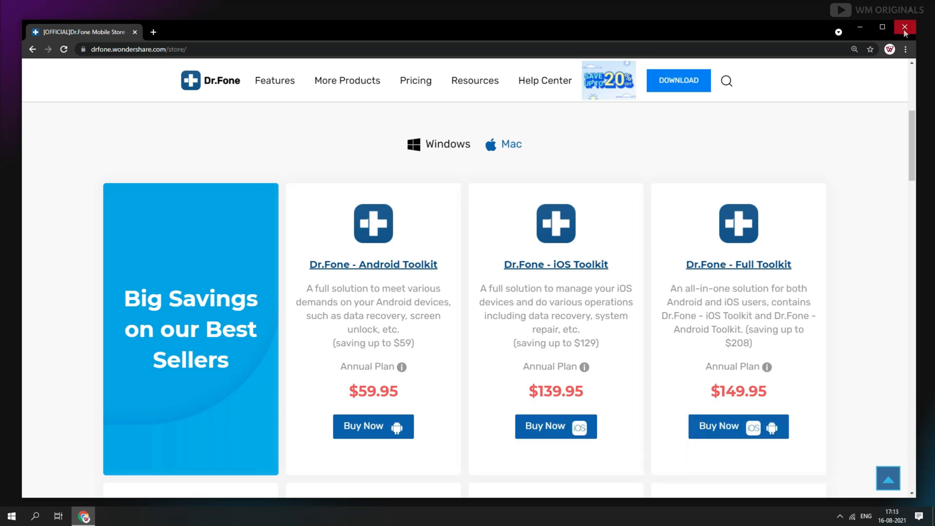
click(906, 27)
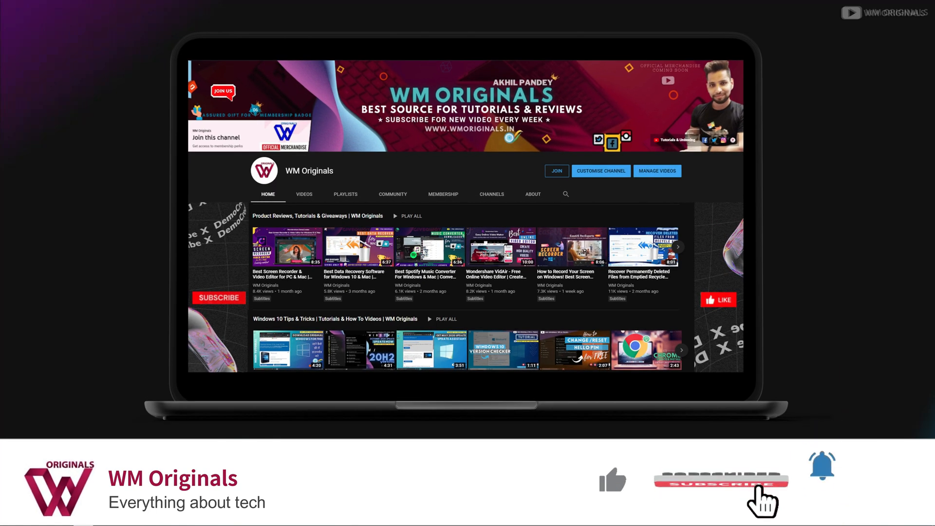
click(721, 485)
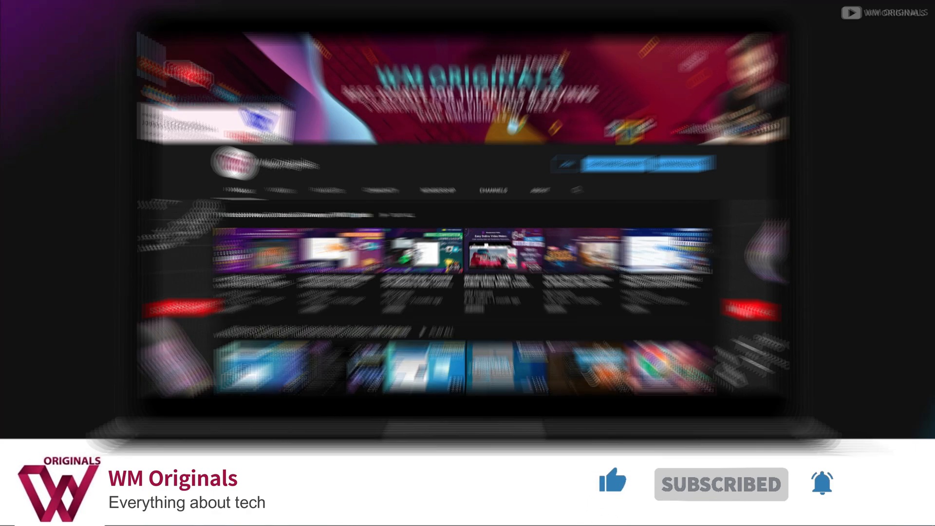